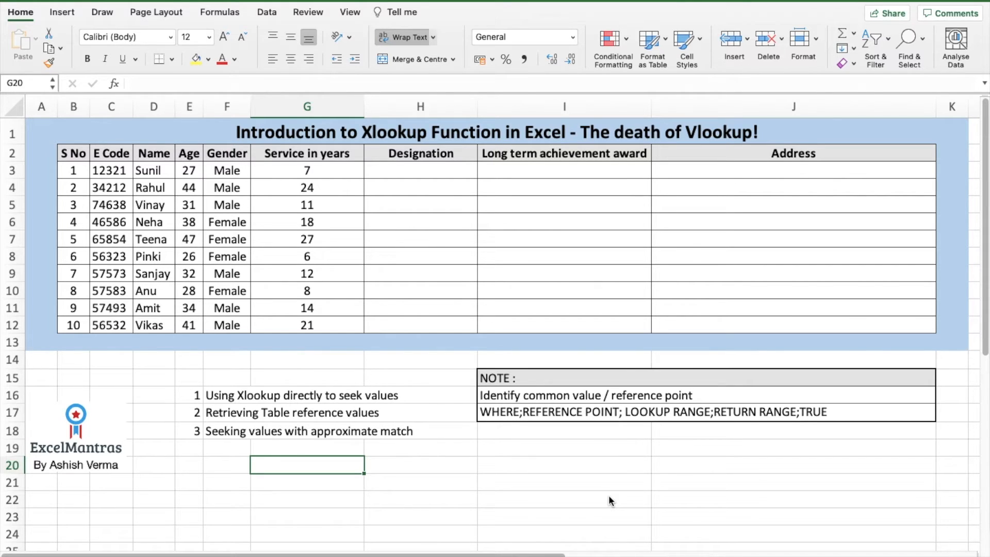
# - Review the XLOOKUP lookup topics, then select H3 under the Designation header
pyautogui.click(189, 396)
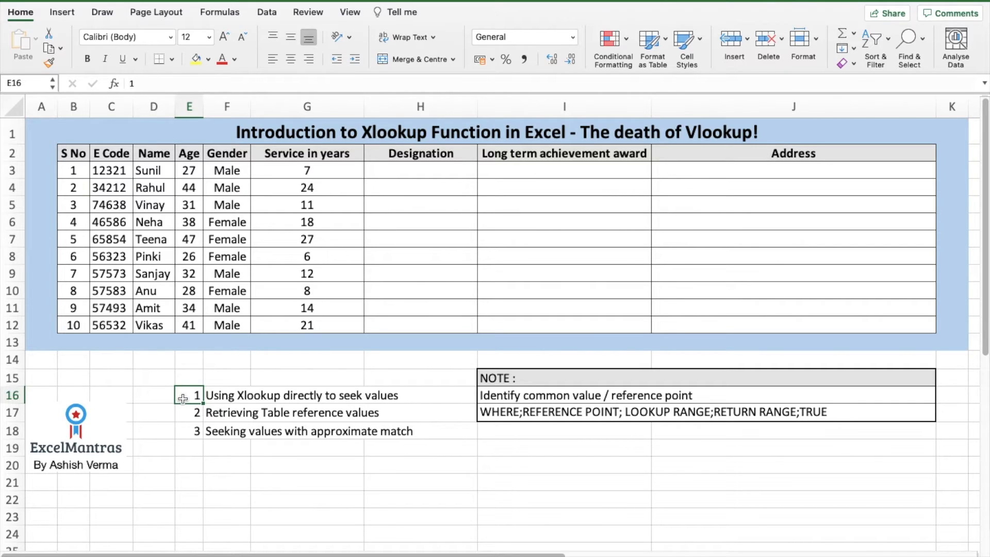
pyautogui.click(189, 412)
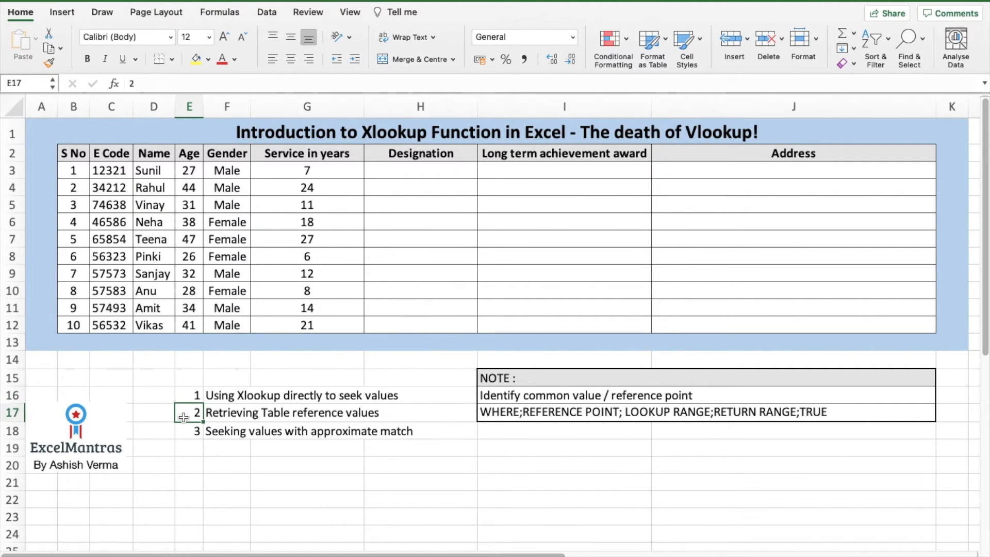
pyautogui.moveTo(185, 436)
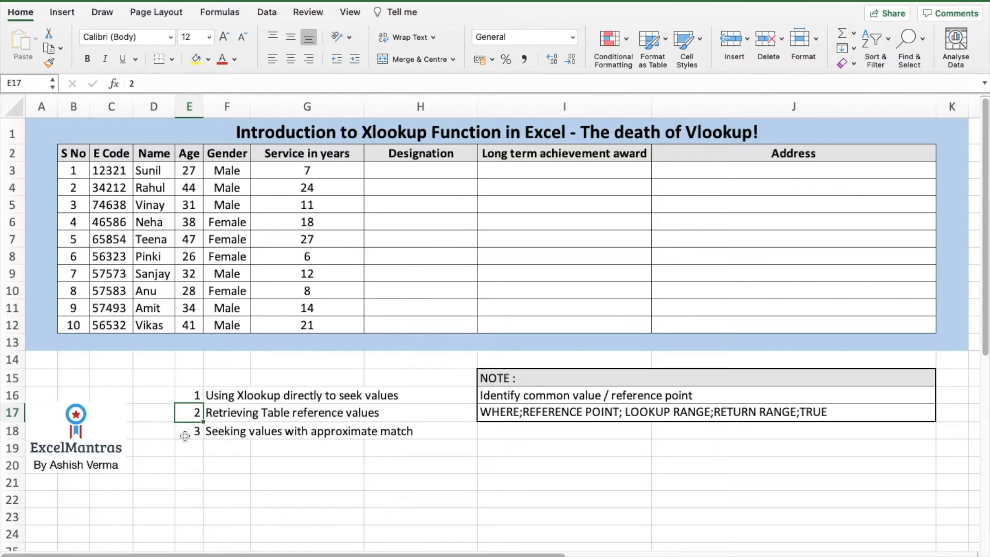
pyautogui.click(188, 431)
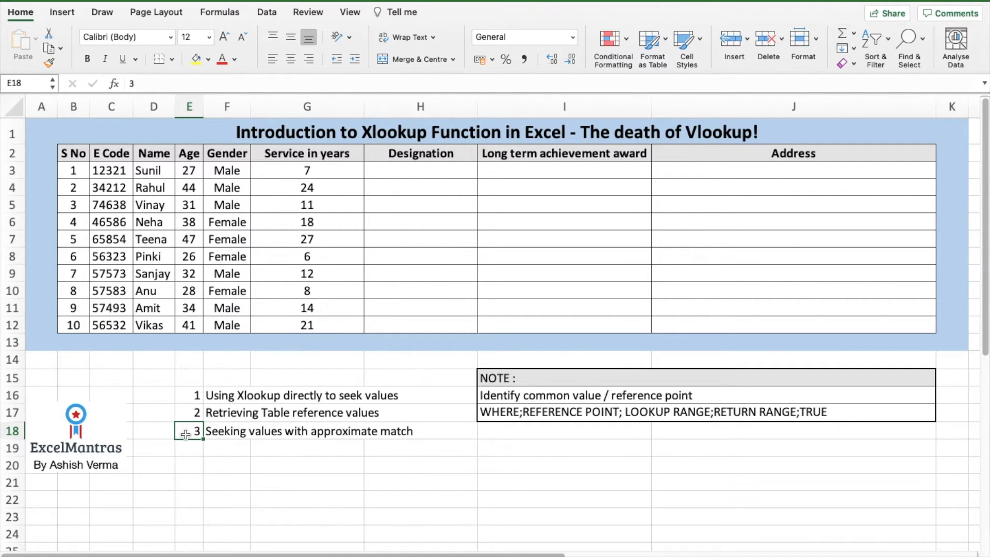
pyautogui.moveTo(447, 175)
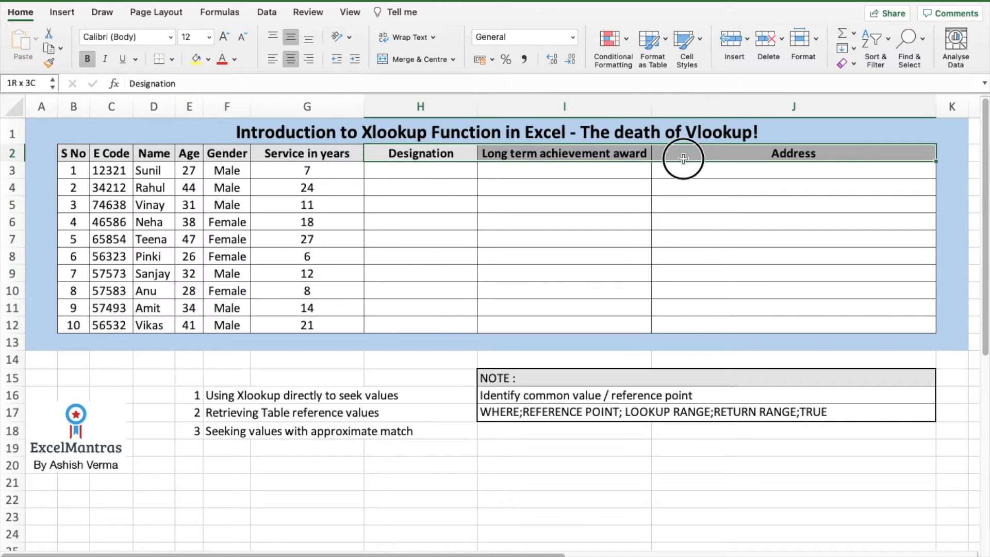
pyautogui.click(420, 153)
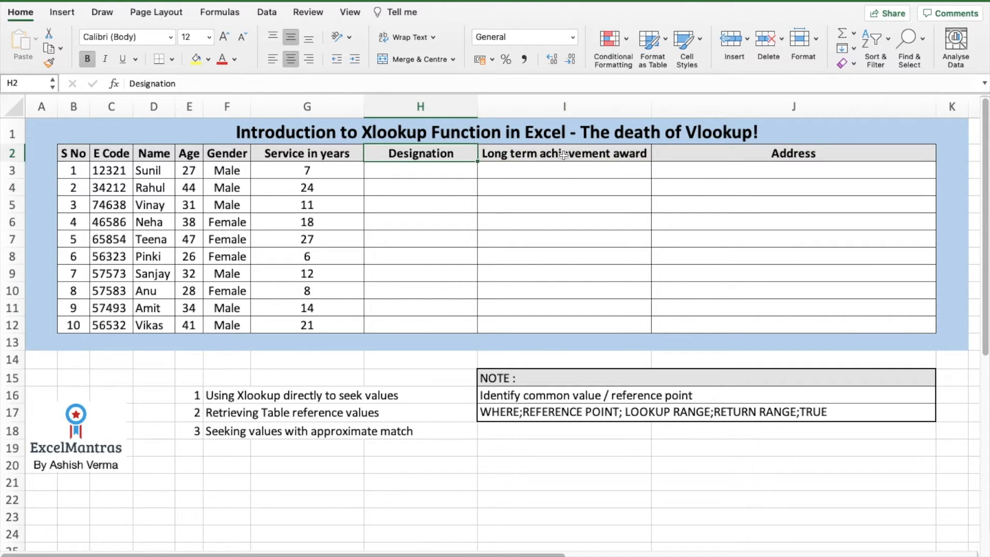
pyautogui.click(563, 152)
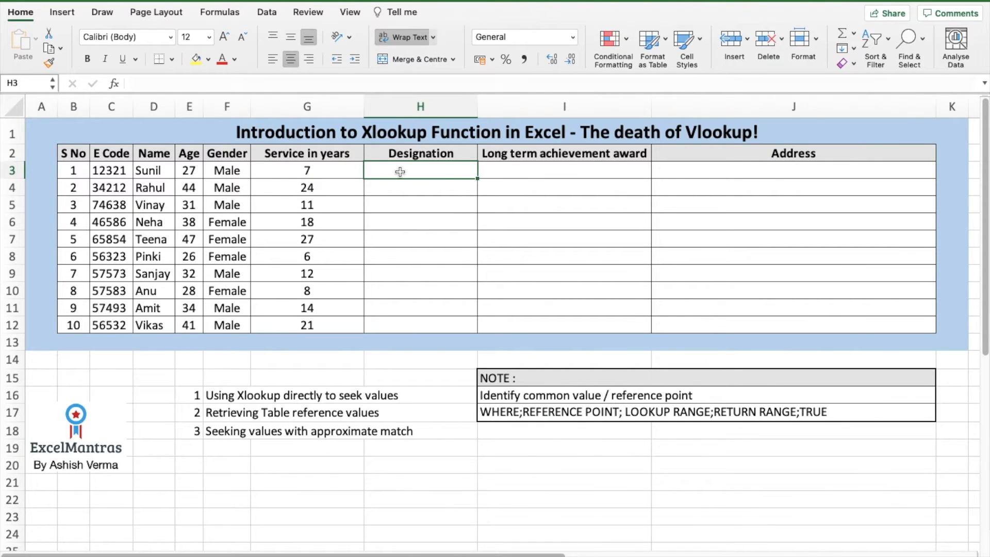
# - Enter =XLOOKUP(C3,'Reference Sheet'!C3:C12,'Reference Sheet'!E3:E12) in H3
pyautogui.write('=xl')
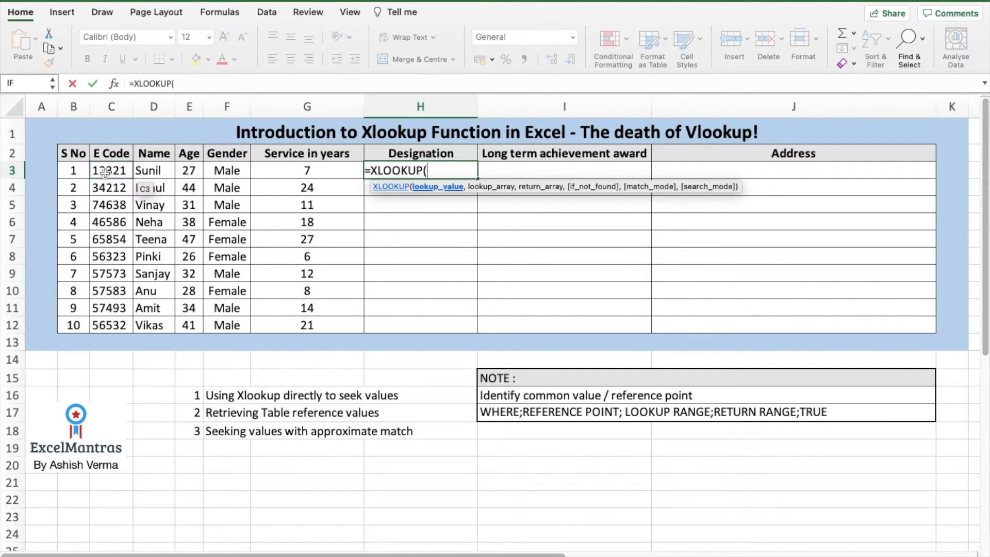
pyautogui.click(111, 170)
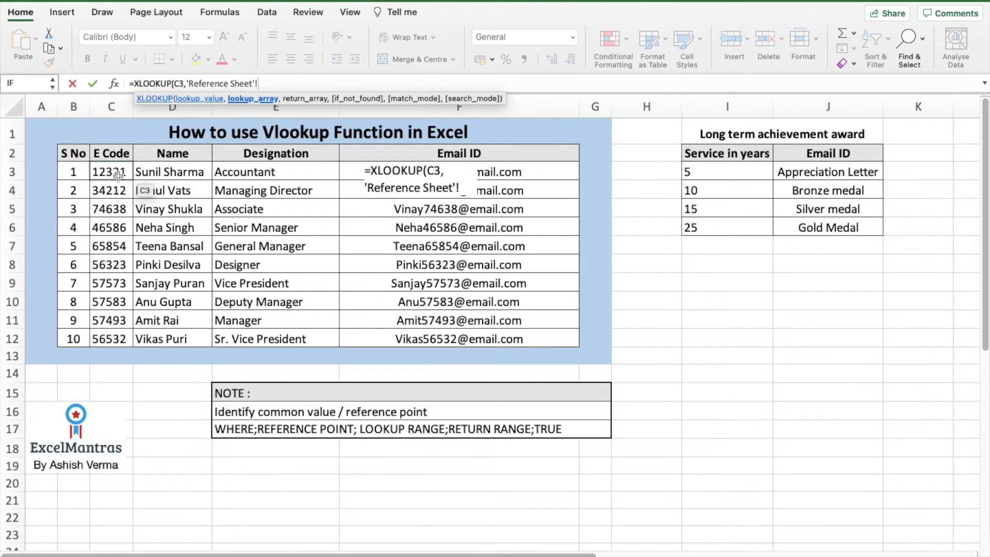
pyautogui.moveTo(110, 171); pyautogui.dragTo(110, 338)
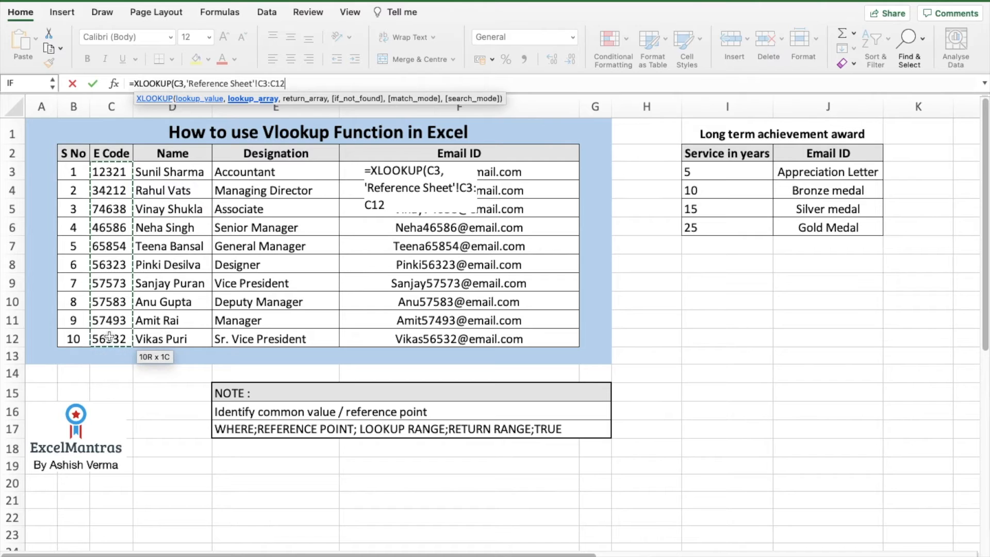
pyautogui.write(",'Reference Sheet'!E3:E12")
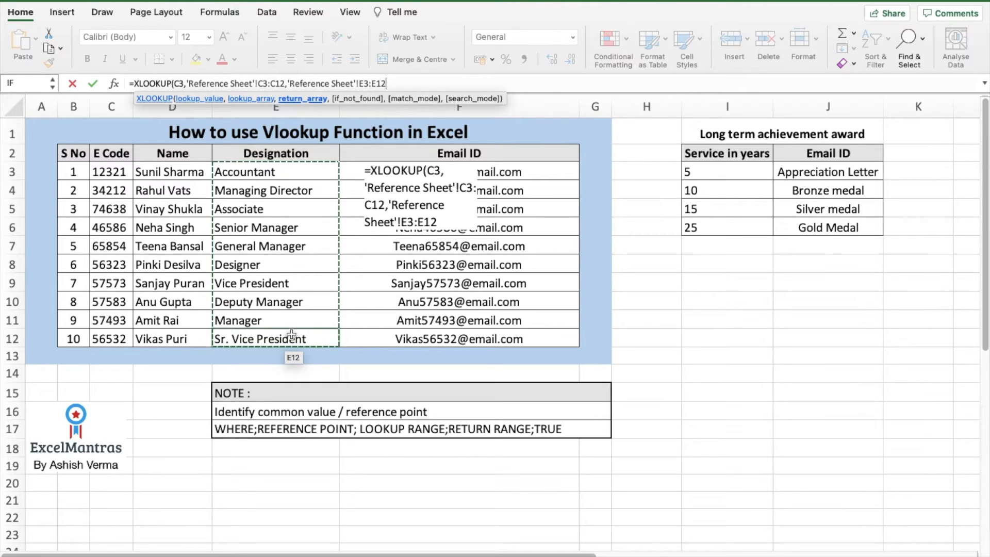
pyautogui.write(')')
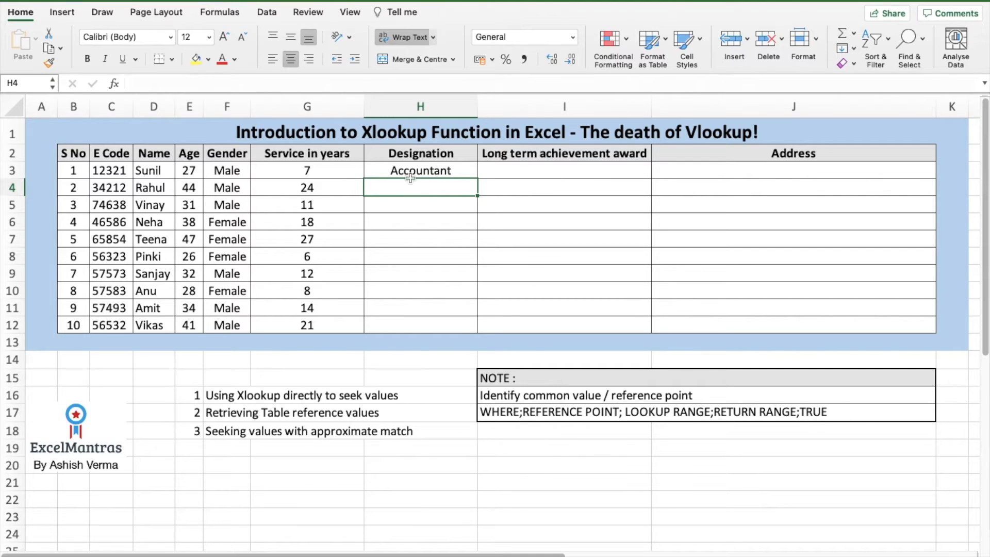
# - Copy the H3 designation XLOOKUP down through H12 for all ten employees
pyautogui.click(420, 169)
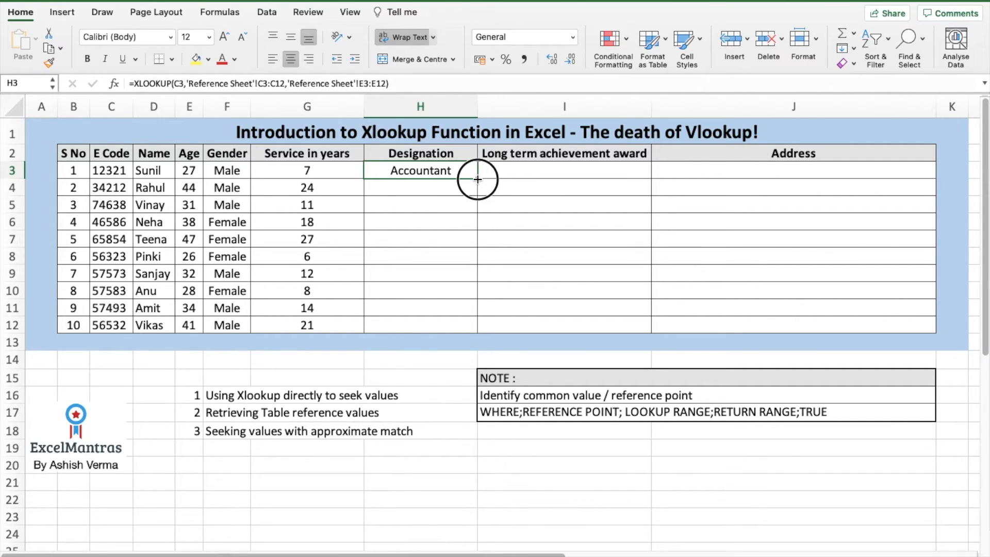
pyautogui.moveTo(478, 179); pyautogui.dragTo(477, 336)
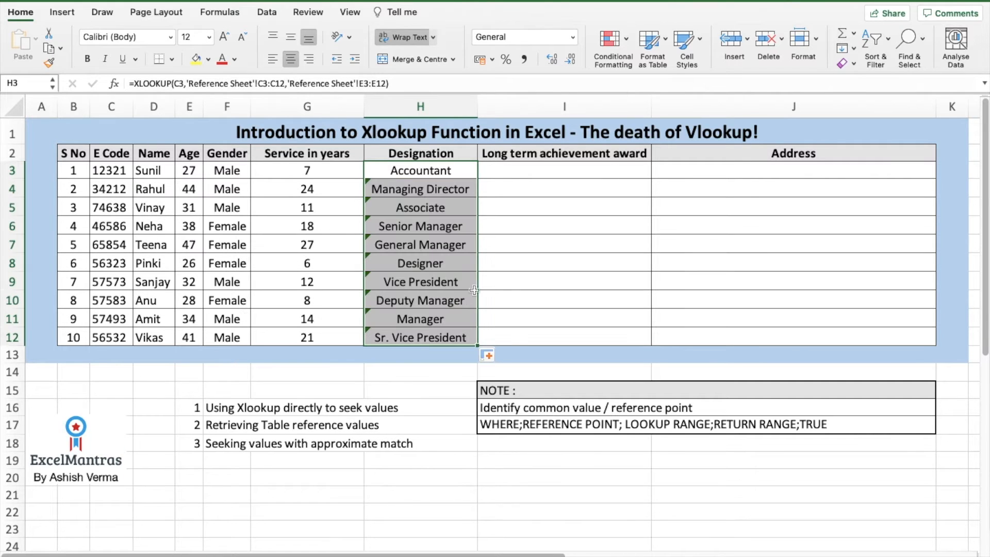
pyautogui.click(563, 188)
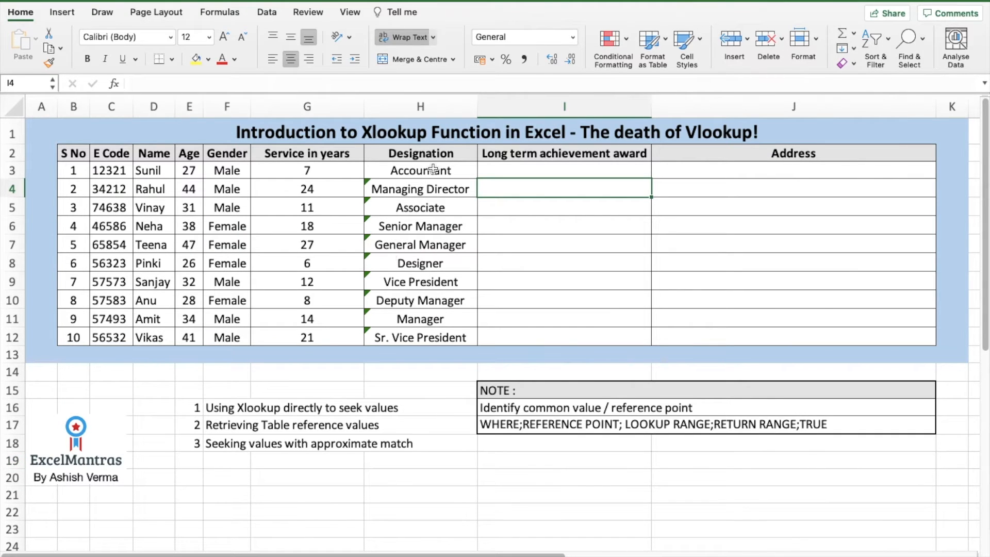
pyautogui.moveTo(186, 425)
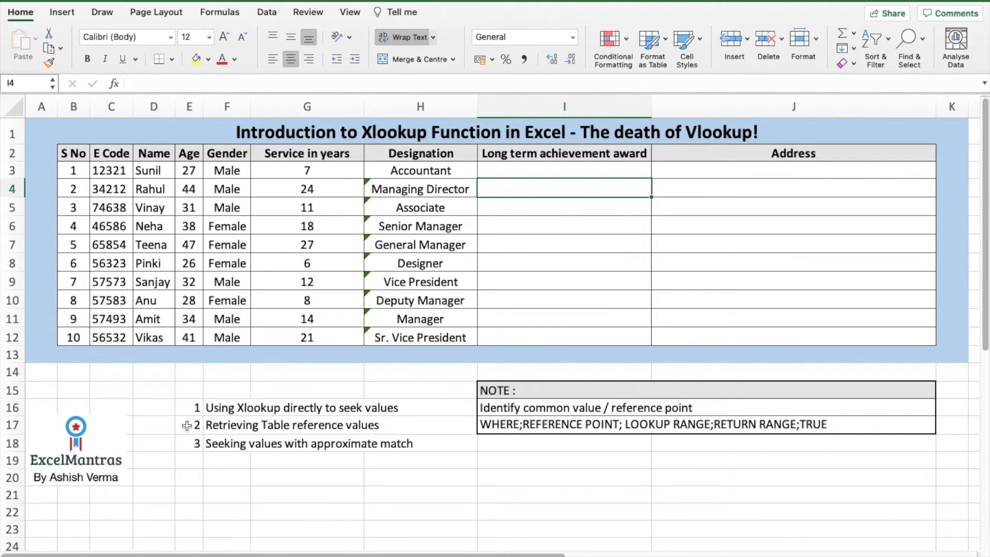
pyautogui.click(189, 425)
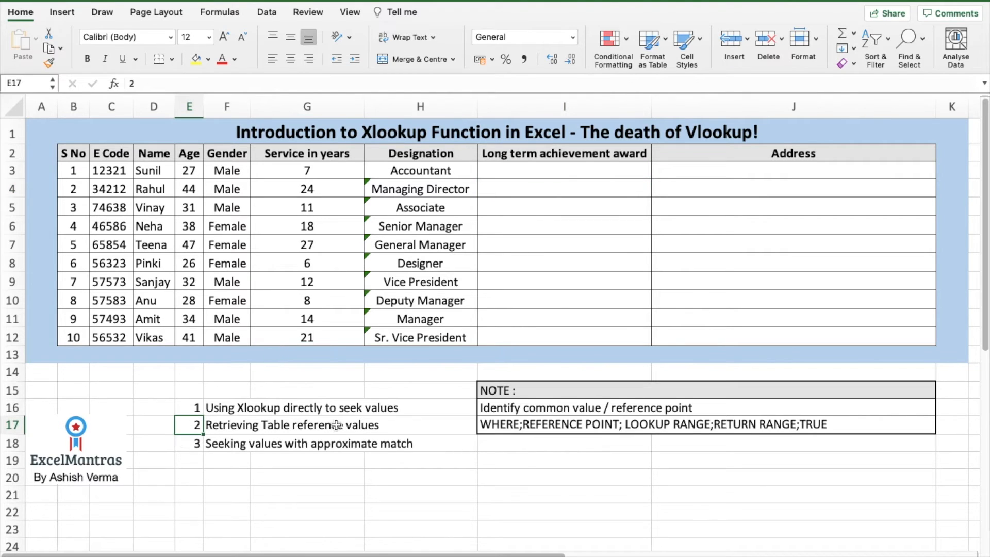
pyautogui.click(563, 169)
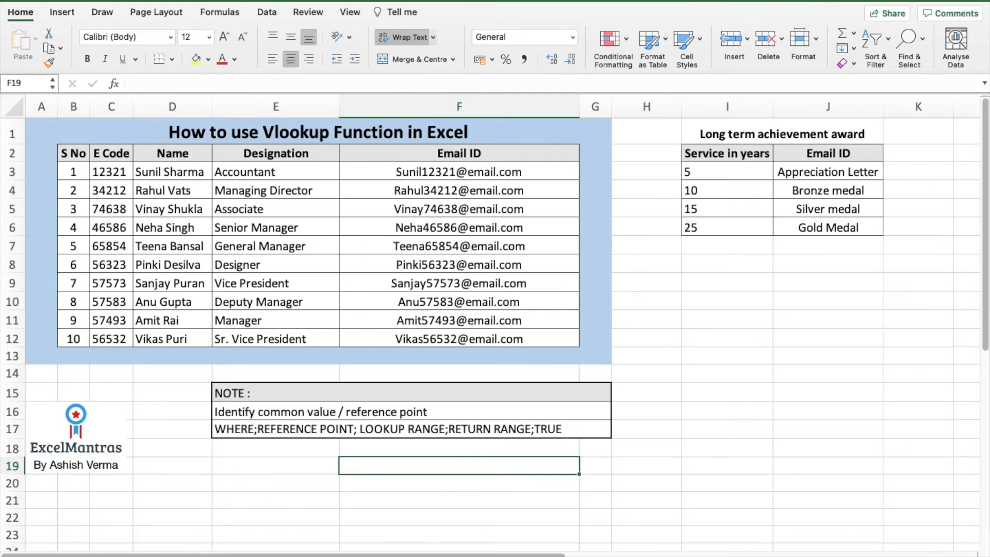
pyautogui.click(781, 133)
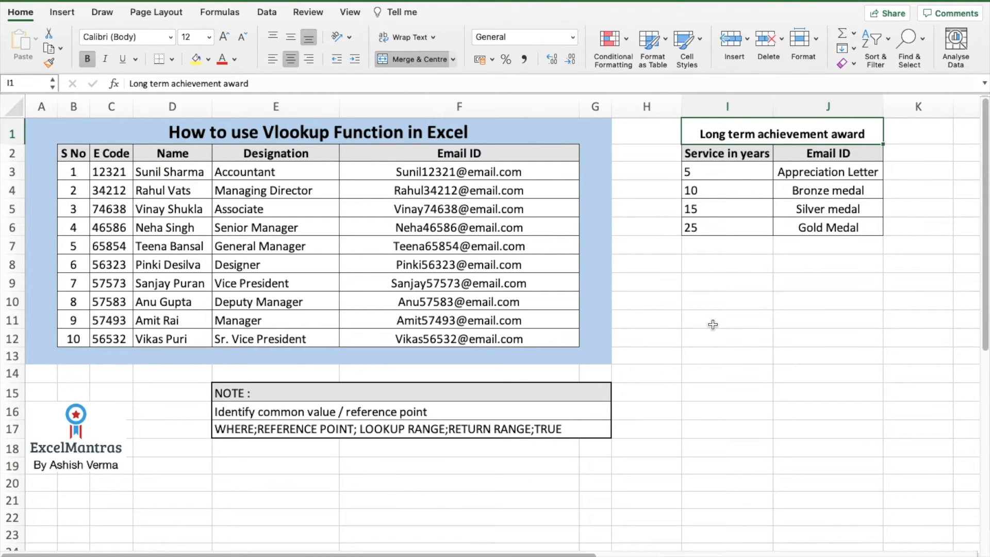
pyautogui.click(726, 171)
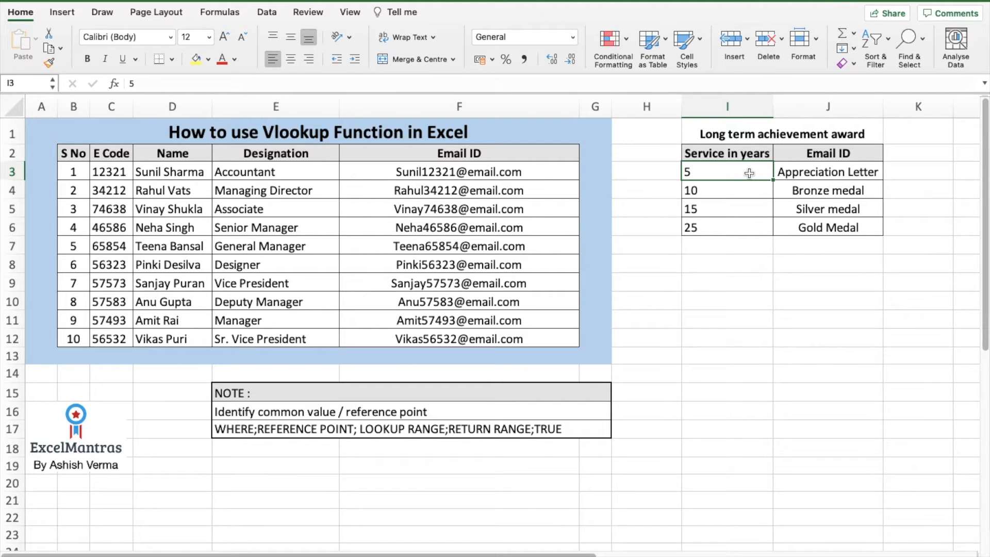
pyautogui.moveTo(785, 174)
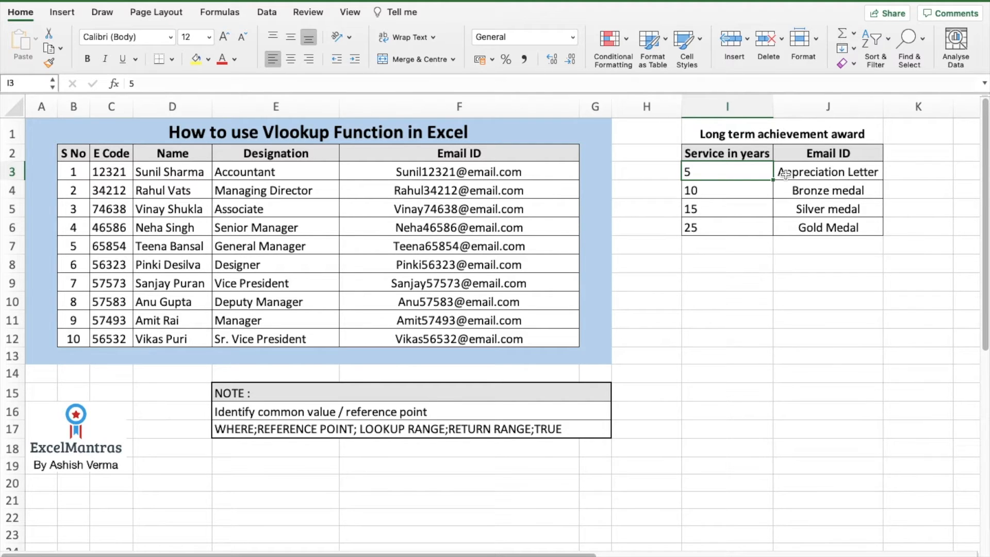
pyautogui.click(726, 190)
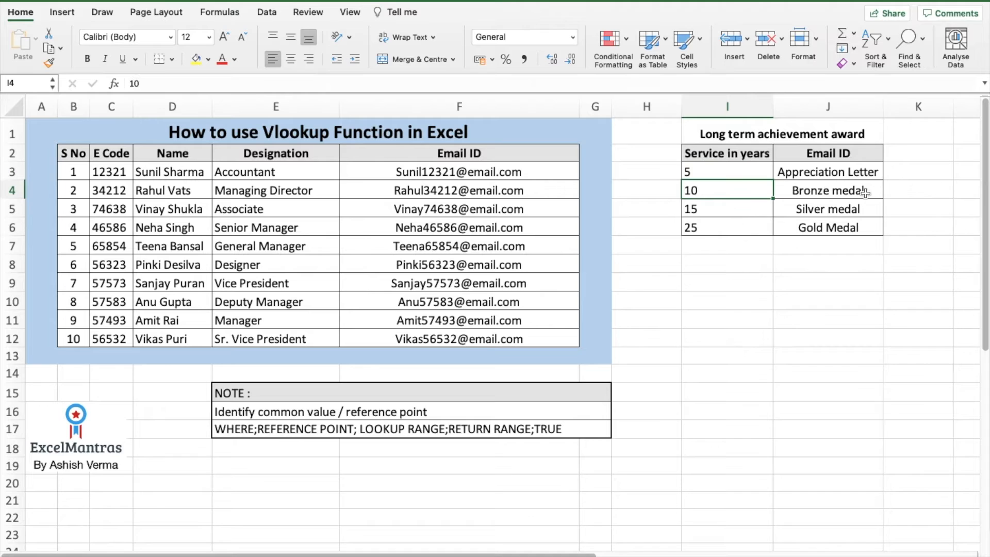
pyautogui.click(726, 208)
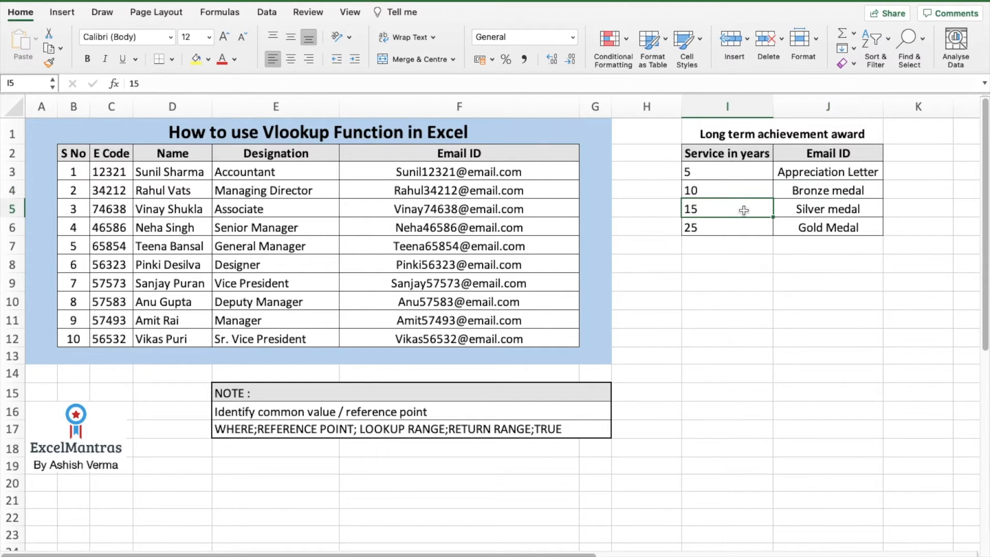
pyautogui.click(726, 228)
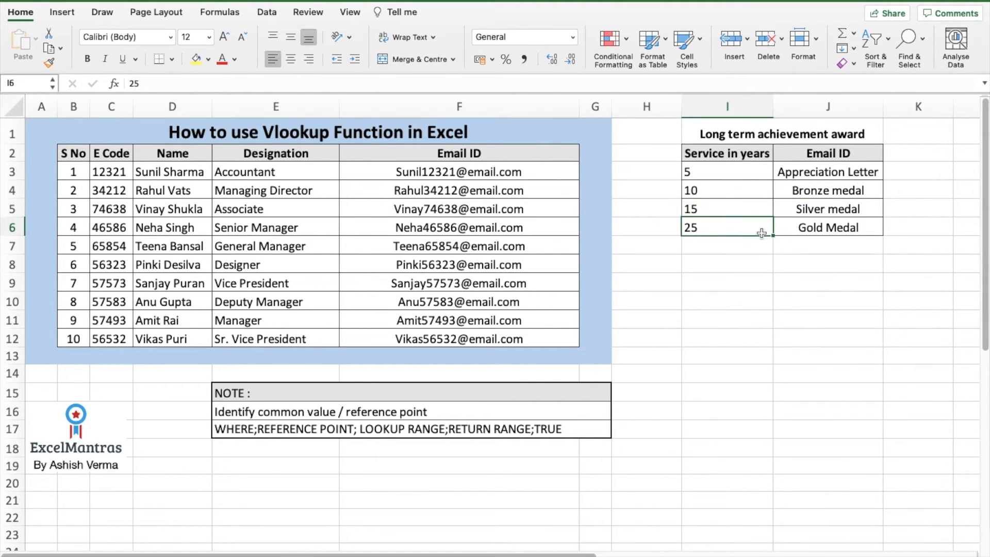
pyautogui.click(827, 228)
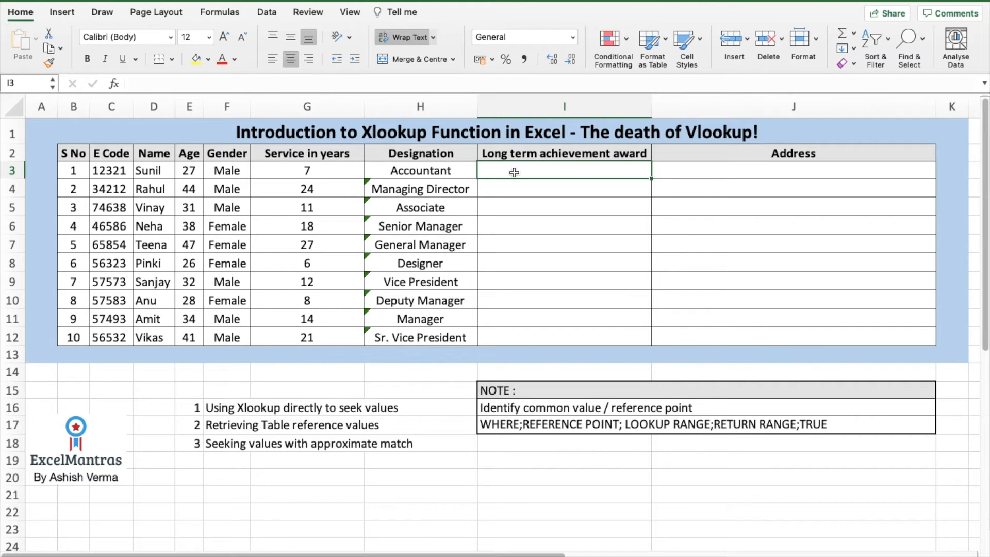
# - Start =XLOOKUP( in I3 using G3's service years as the lookup value
pyautogui.write('=')
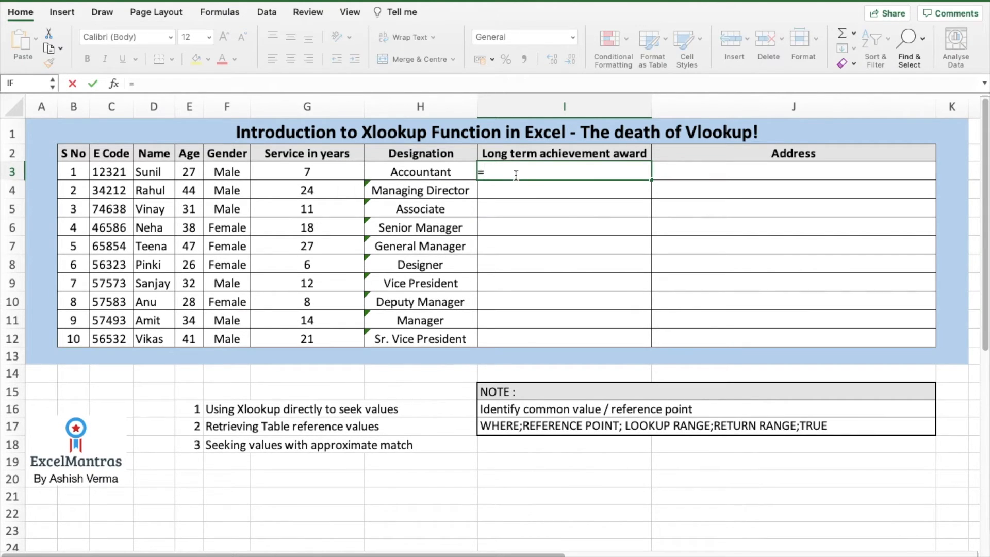
pyautogui.write('XLOOKUP(')
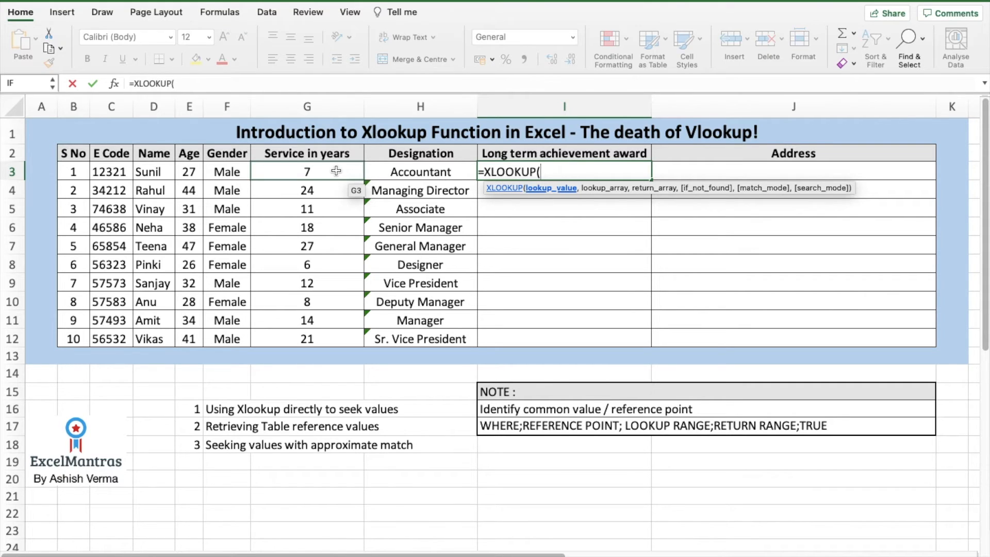
pyautogui.click(307, 171)
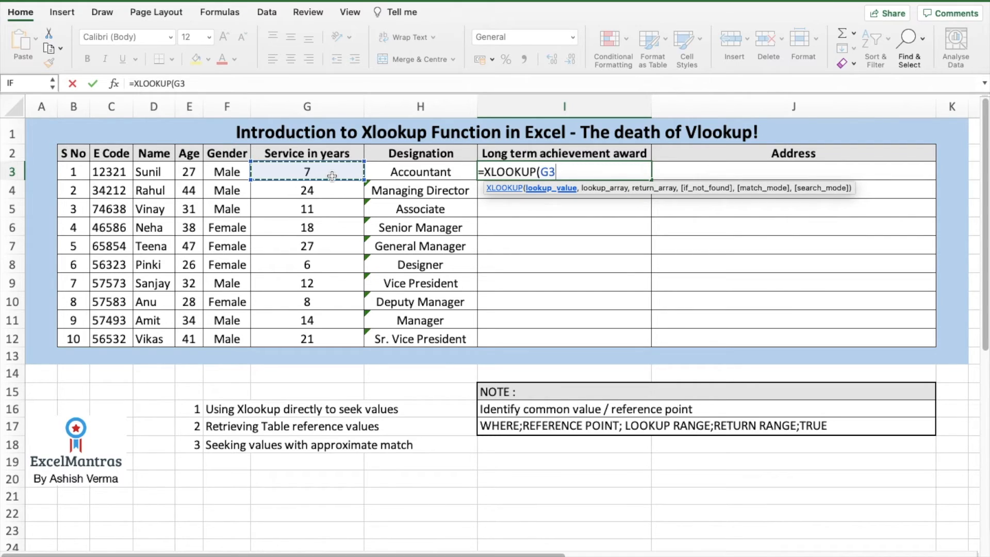
pyautogui.write(",'Reference Sheet'!I3:I5")
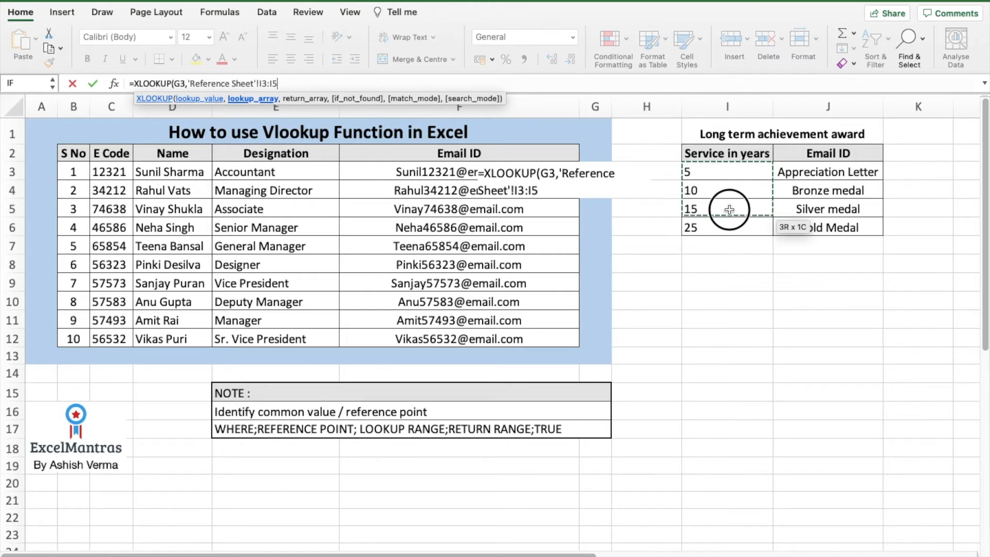
# - Add locked ranges I3:I6 (service years) and J3:J6 (awards), skipping if_not_found
pyautogui.moveTo(726, 208); pyautogui.dragTo(726, 227)
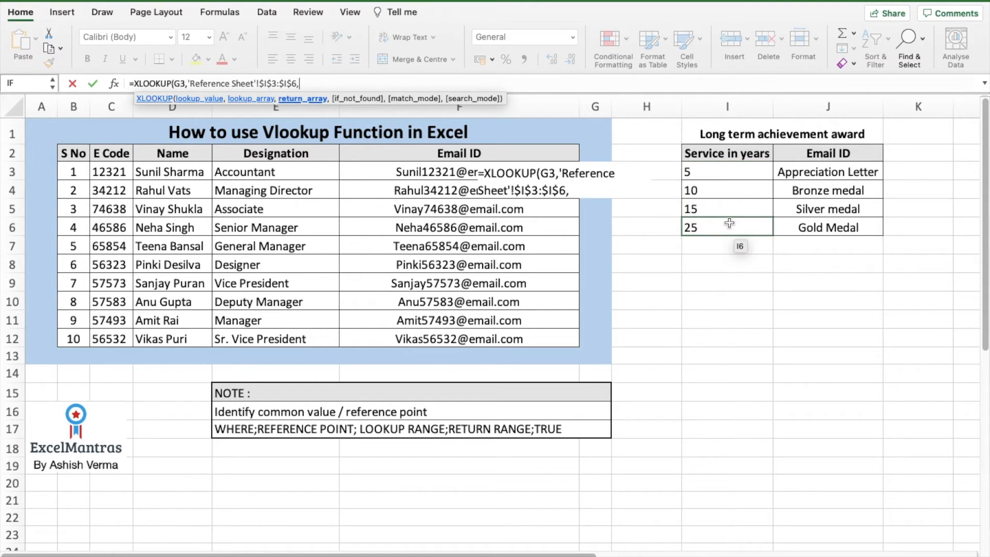
pyautogui.click(827, 171)
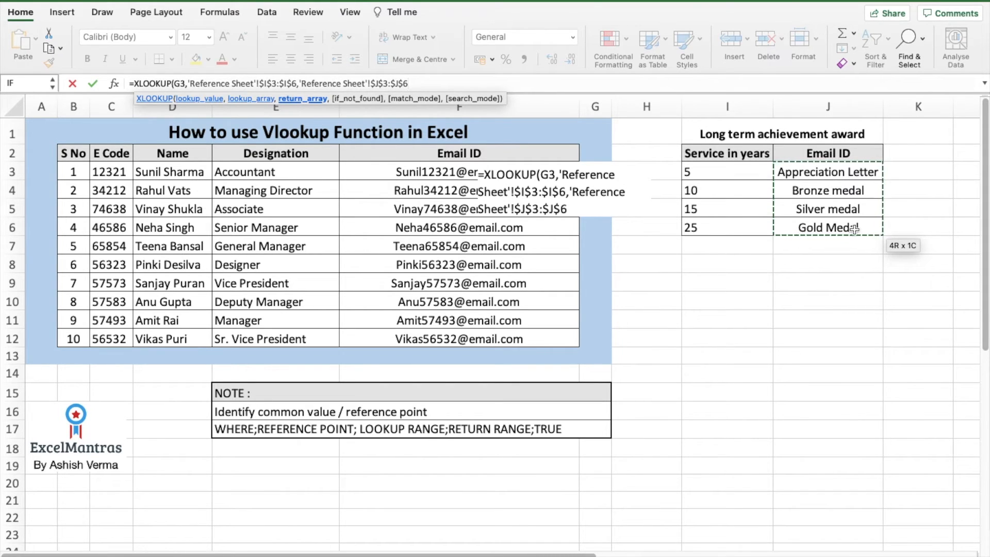
pyautogui.write(',')
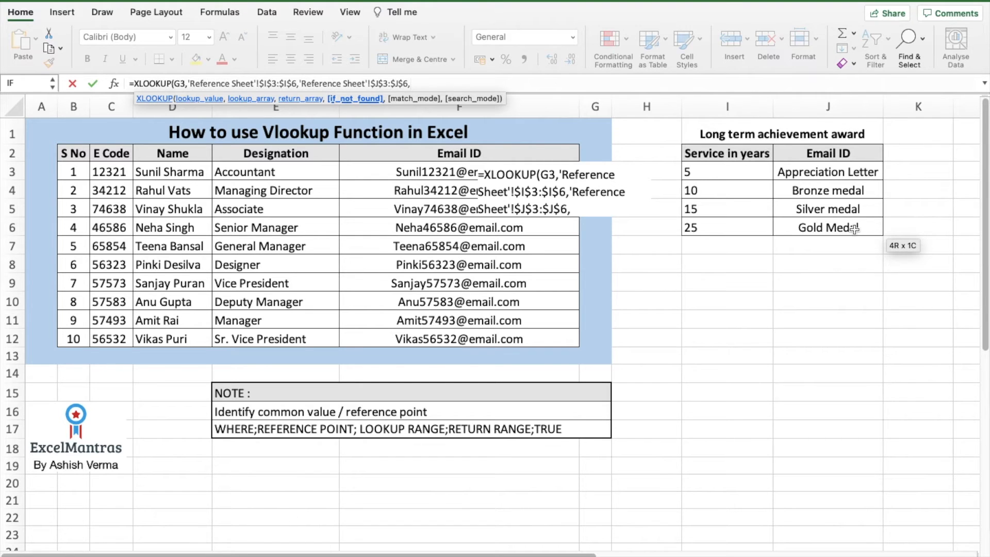
pyautogui.write(',')
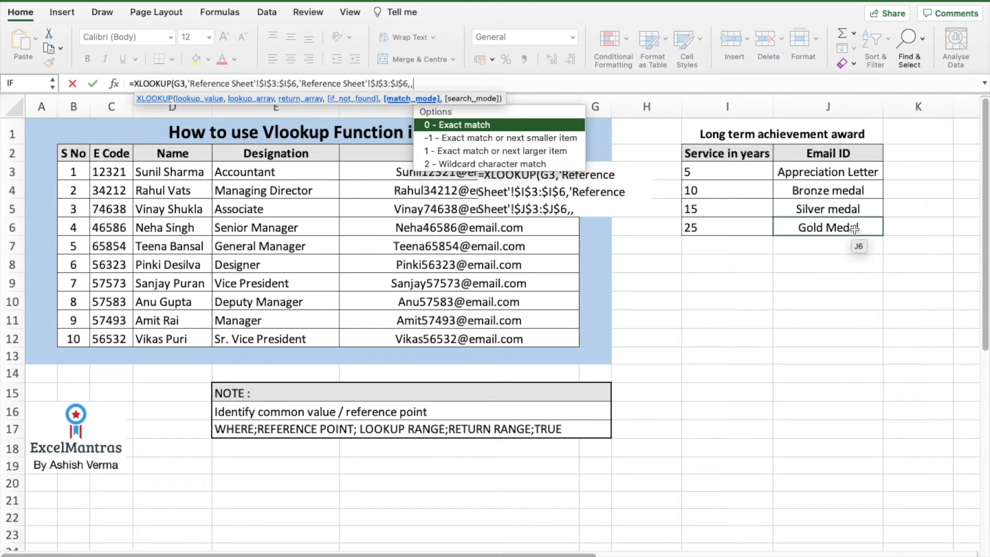
pyautogui.moveTo(524, 138)
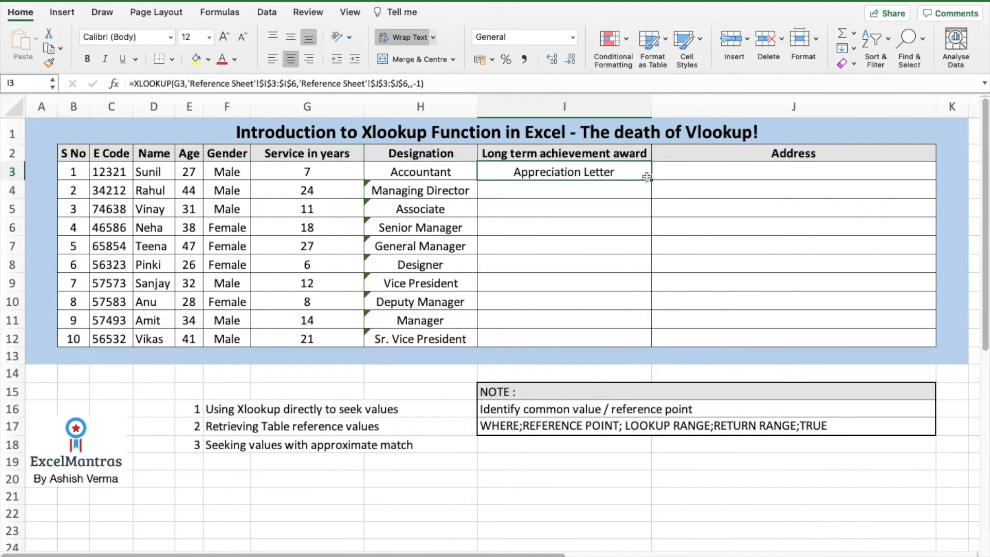
# - Copy the I3 award formula down through I12
pyautogui.moveTo(647, 171); pyautogui.dragTo(647, 339)
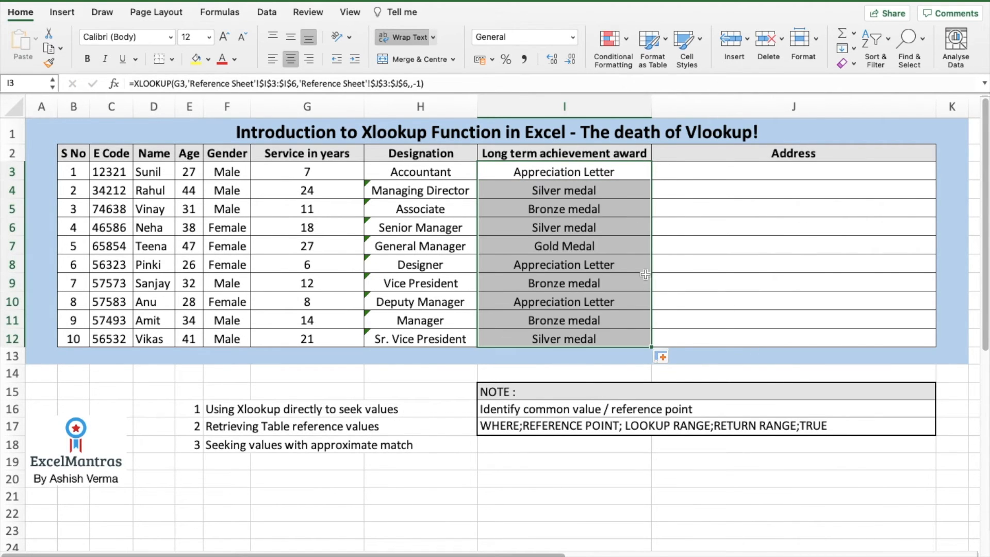
pyautogui.moveTo(305, 191)
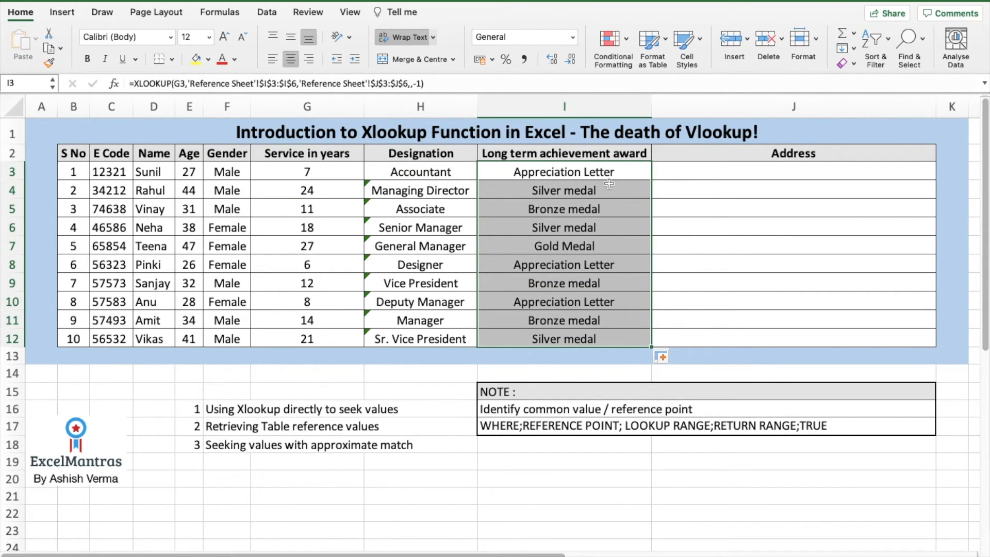
pyautogui.moveTo(624, 217)
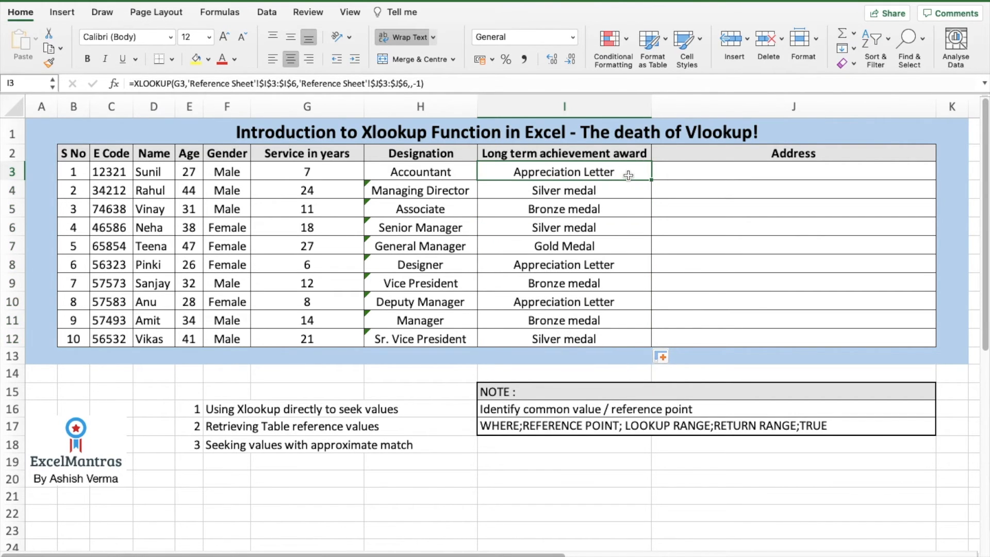
pyautogui.moveTo(195, 449)
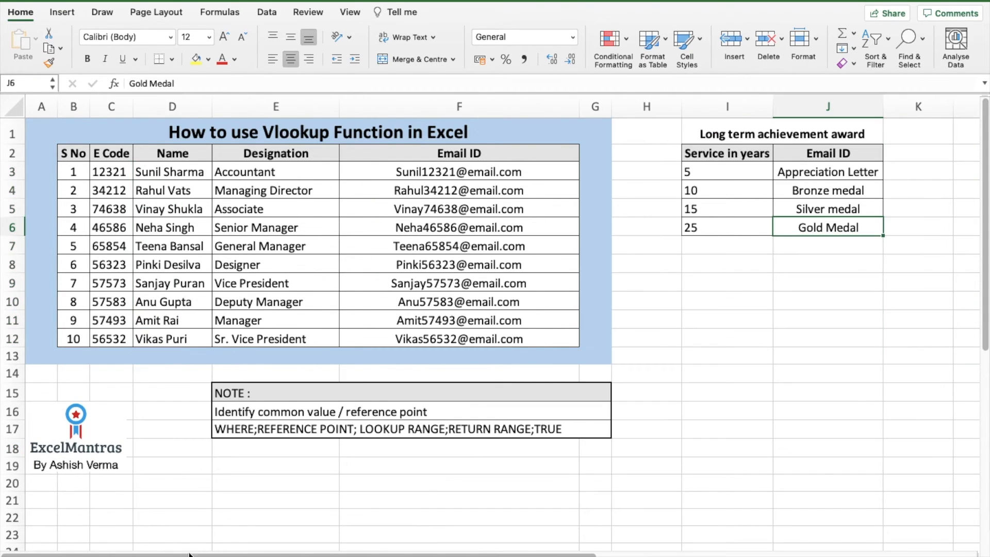
# - Highlight the reference-sheet employee names, then start a formula with = in J3
pyautogui.moveTo(172, 171); pyautogui.dragTo(172, 338)
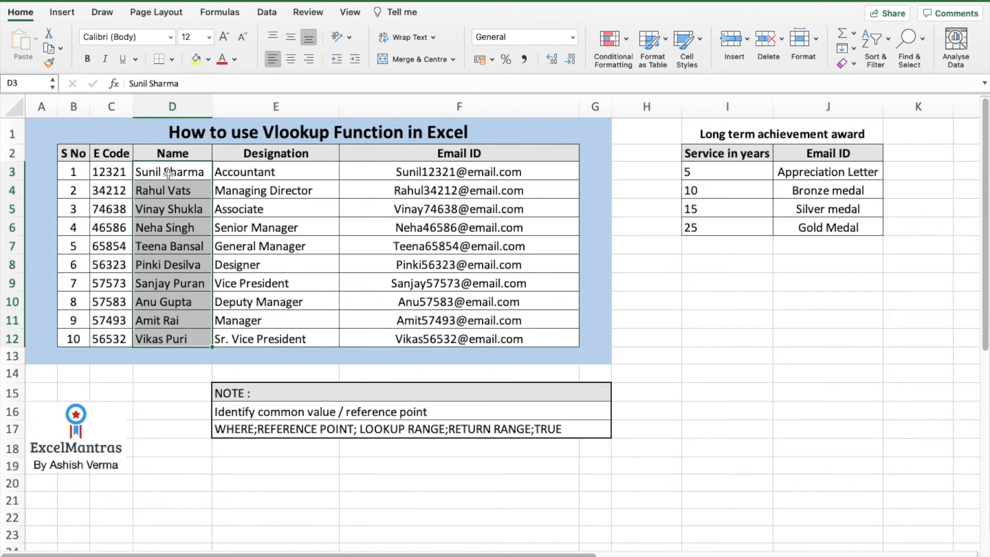
pyautogui.moveTo(113, 468)
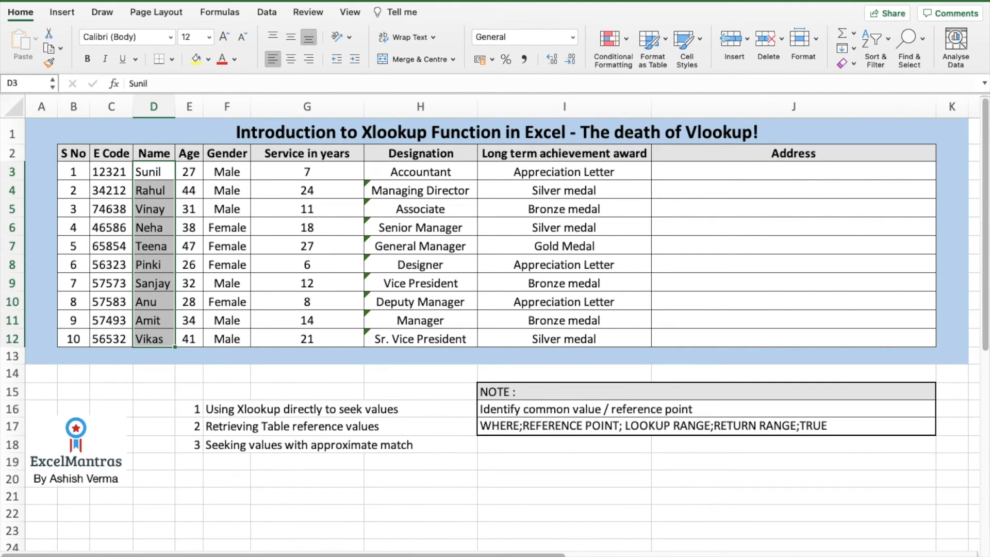
pyautogui.moveTo(743, 176)
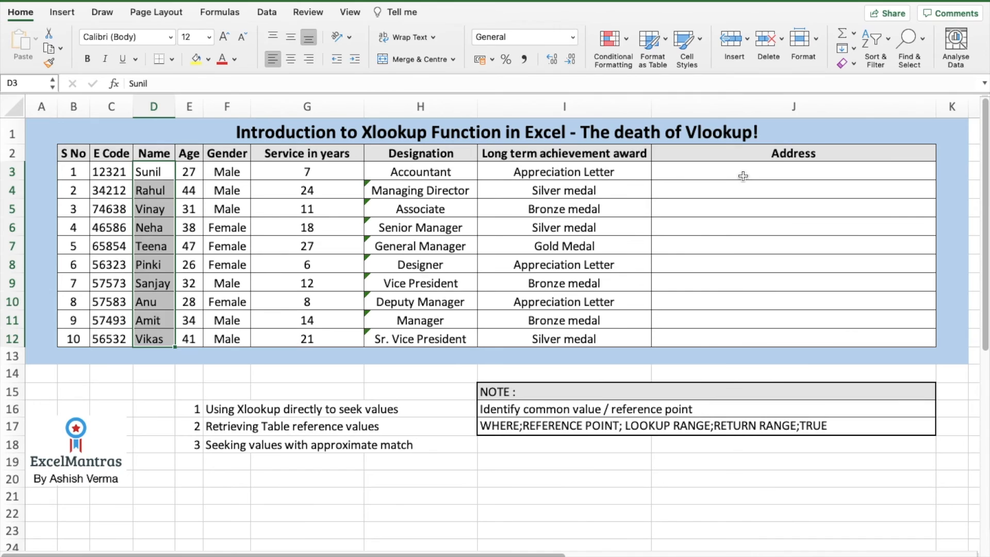
pyautogui.write('=')
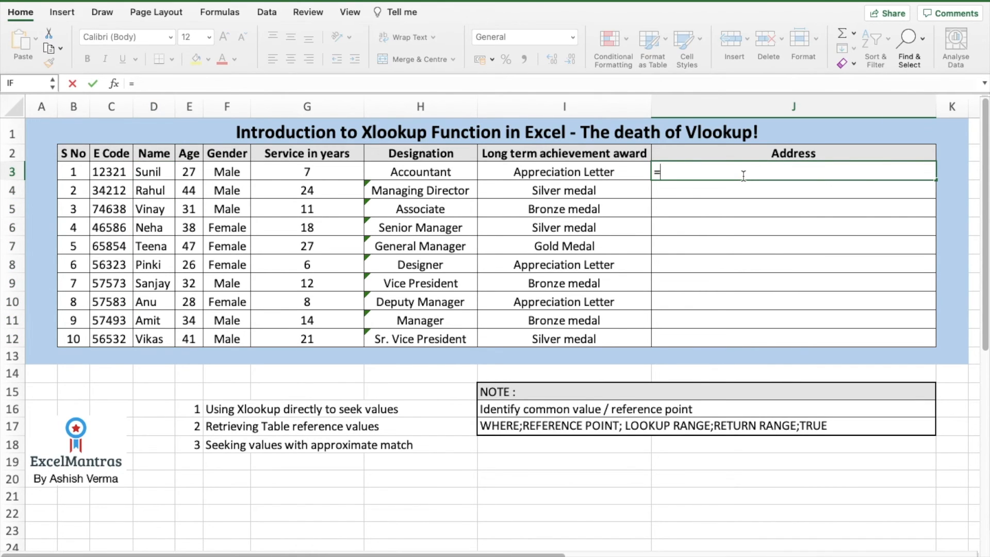
# - Type XLOOKUP( in J3 with employee name D3 as the lookup value
pyautogui.write('XLOOKUP(I3')
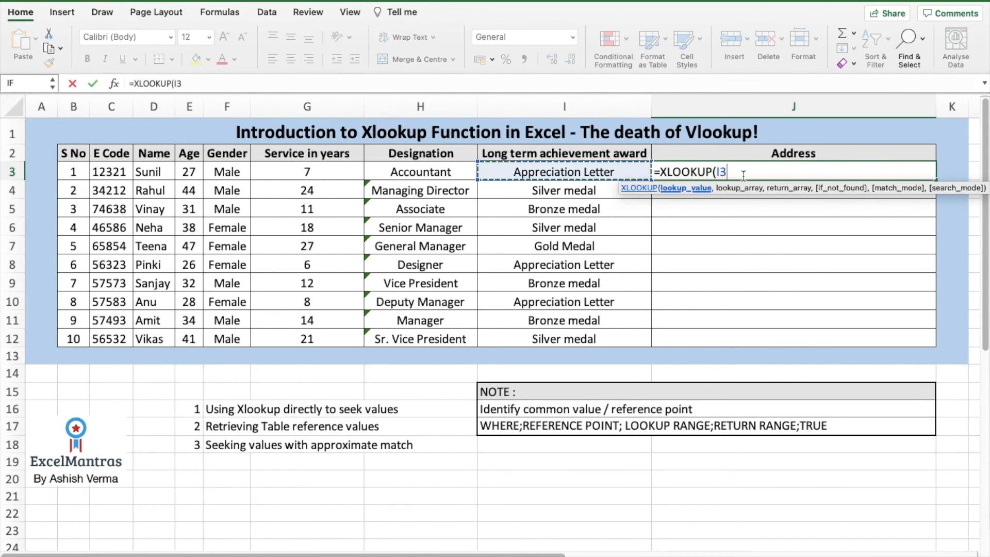
pyautogui.click(153, 171)
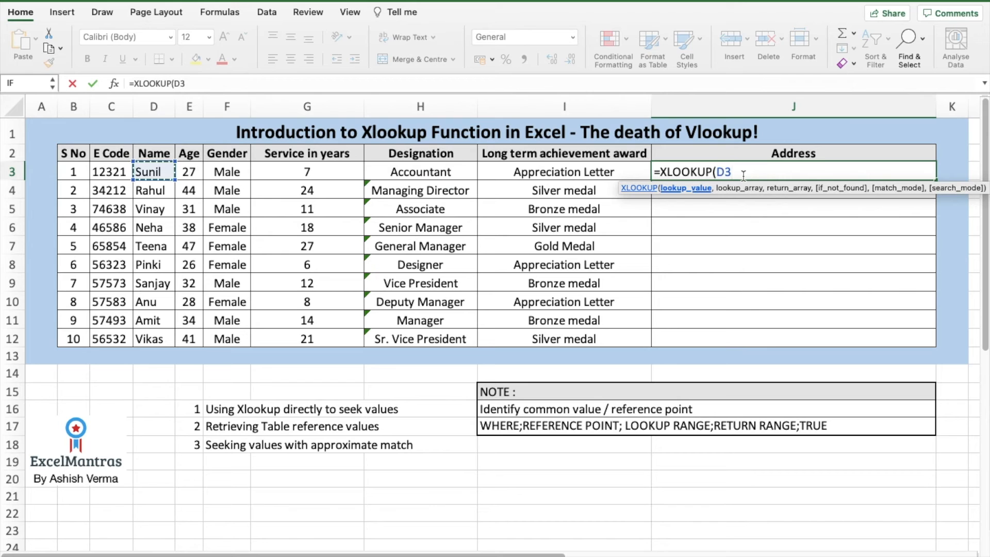
pyautogui.write(",'Reference Sheet'!")
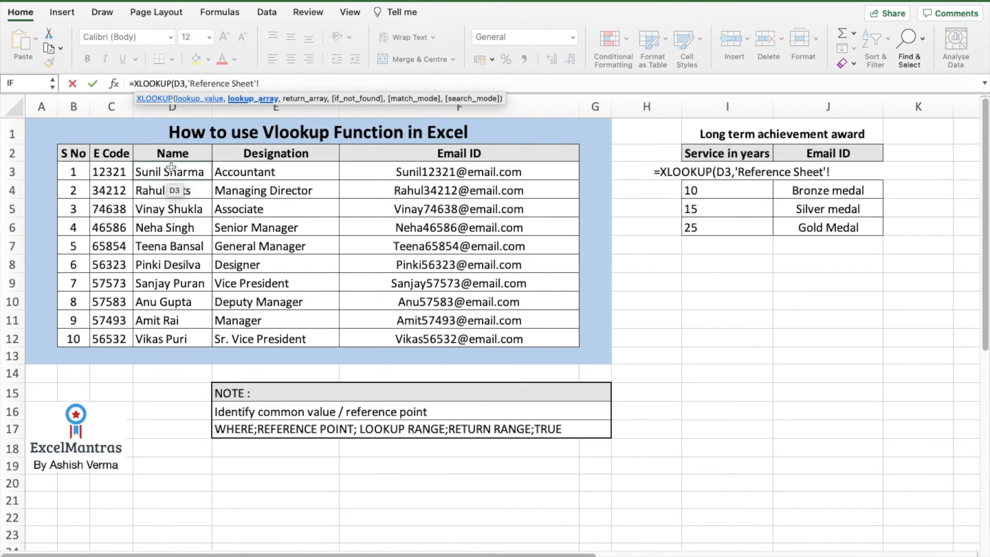
# - Set Reference Sheet names D3:D12 as the address lookup range
pyautogui.moveTo(172, 171); pyautogui.dragTo(172, 339)
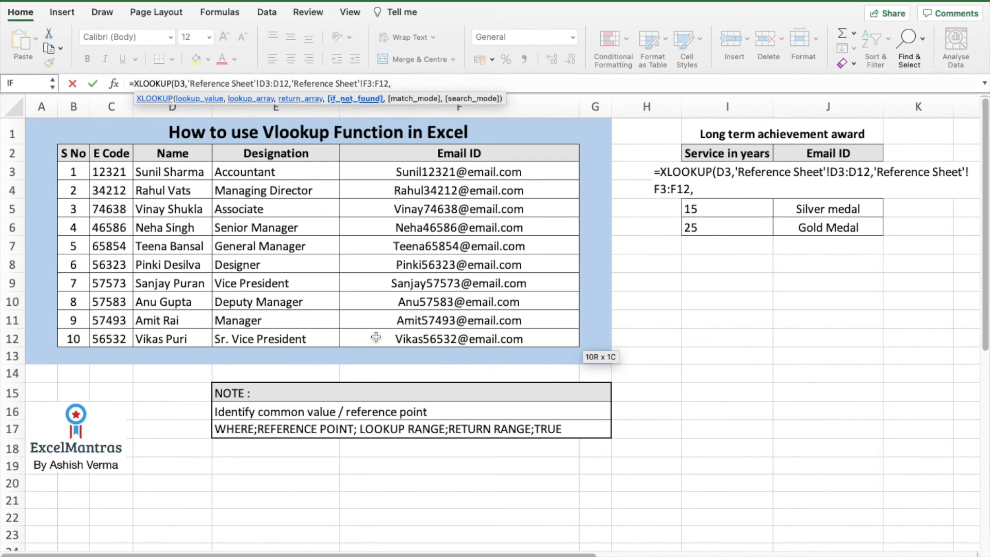
pyautogui.write(',')
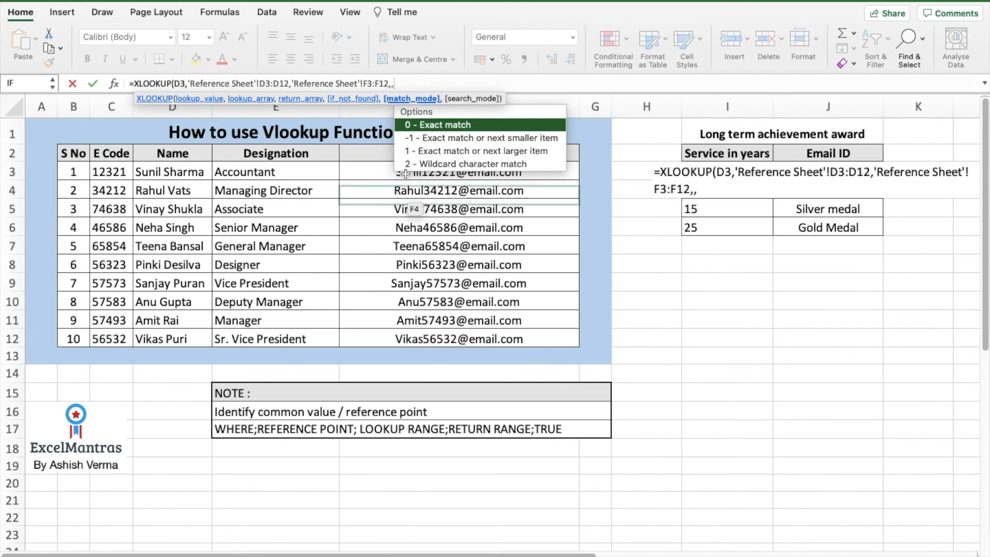
pyautogui.moveTo(480, 150)
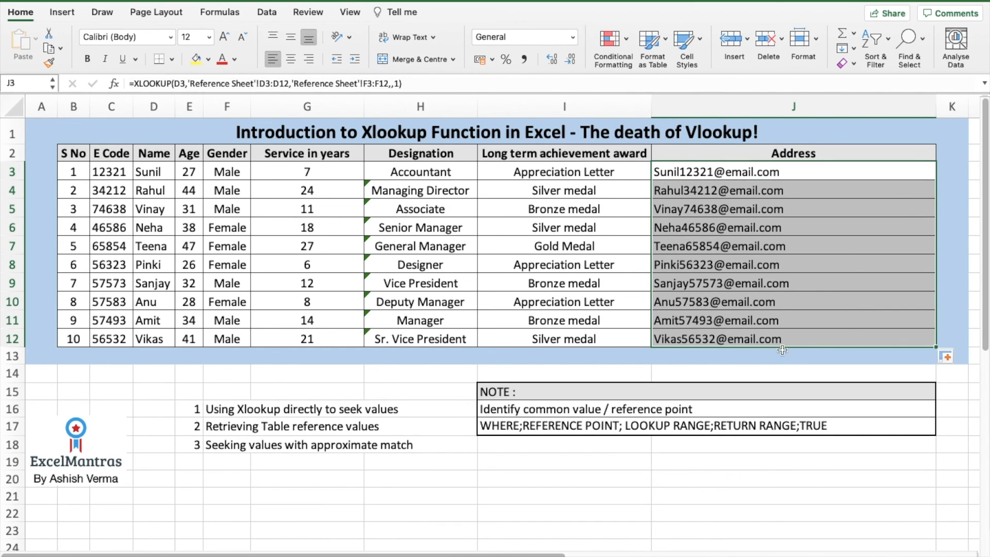
pyautogui.moveTo(177, 179)
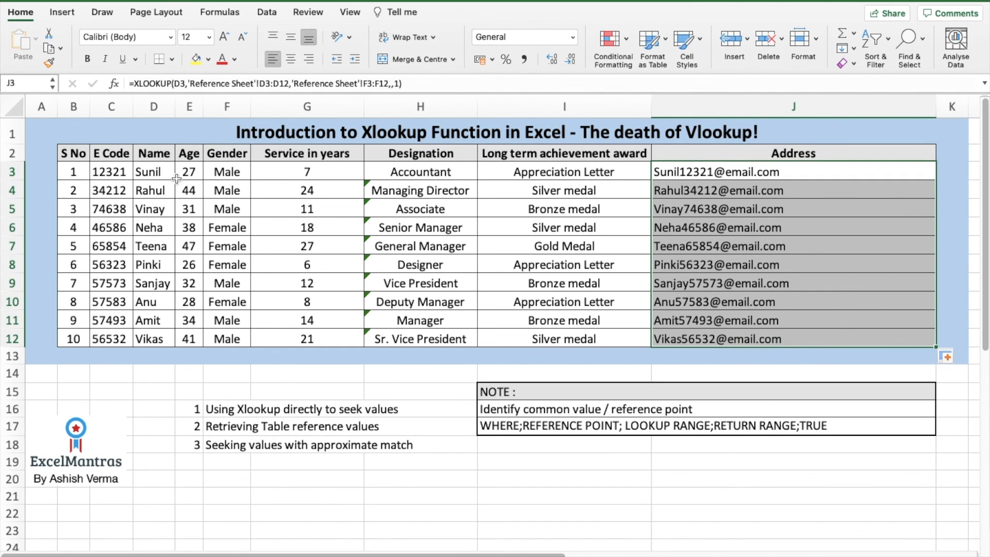
# - Compare the short name Sunil in D3 with the first email on the Reference Sheet
pyautogui.click(153, 171)
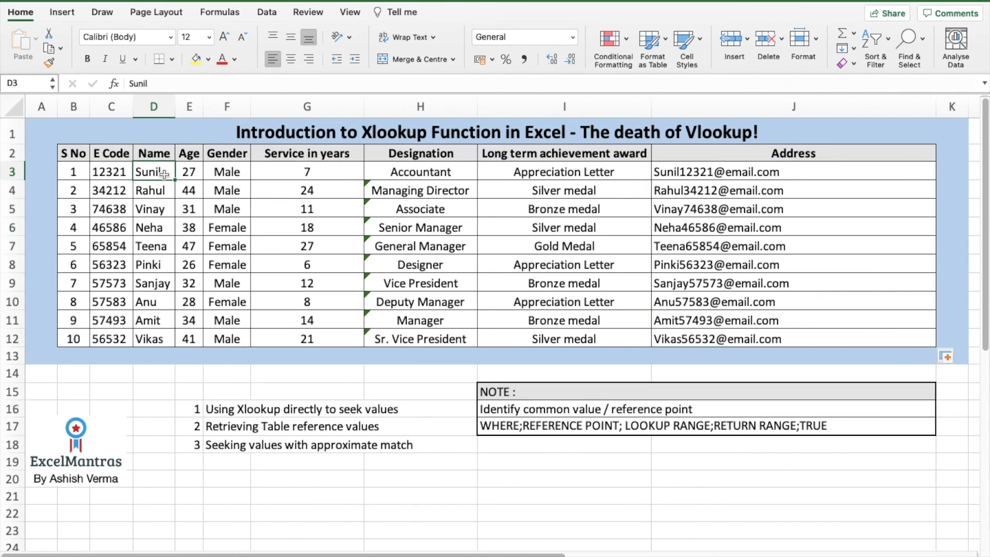
pyautogui.moveTo(447, 401)
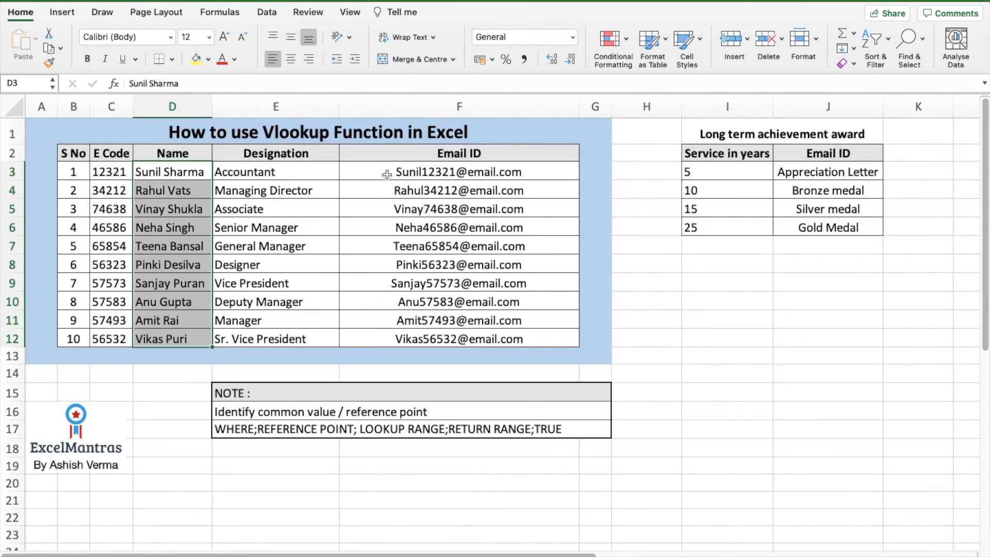
pyautogui.click(459, 171)
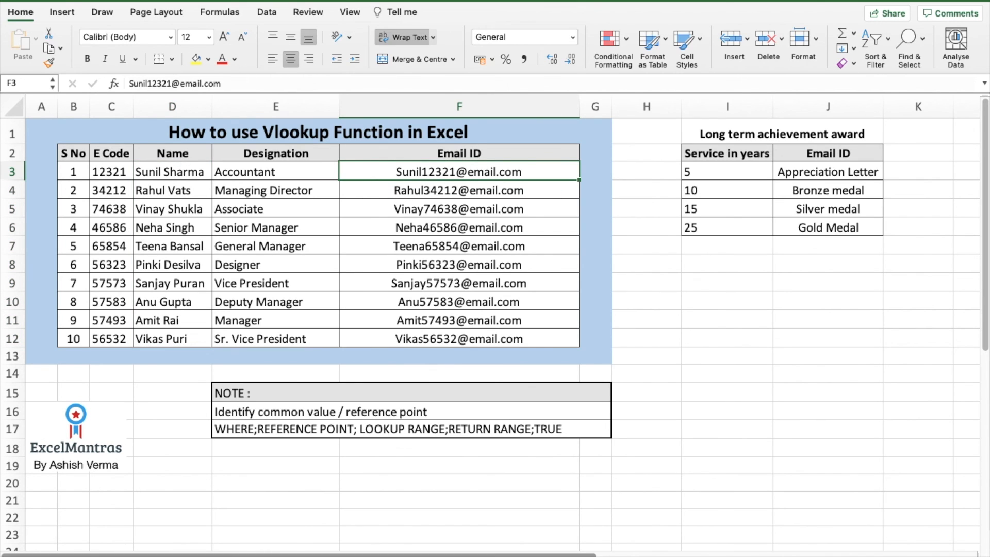